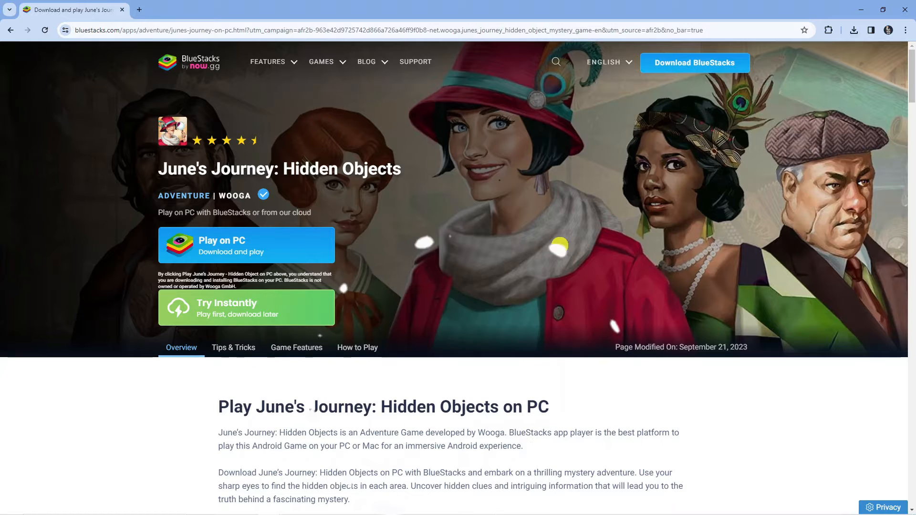
mouse_move(559, 246)
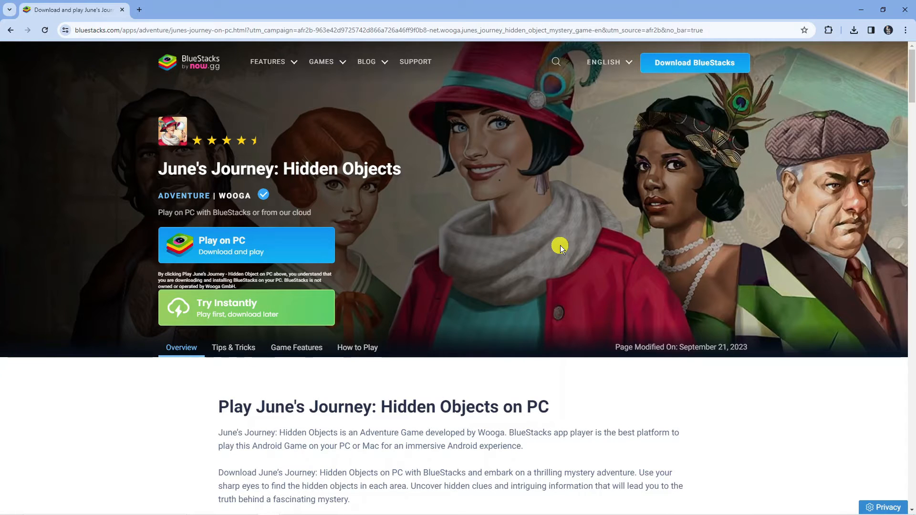
mouse_move(224, 196)
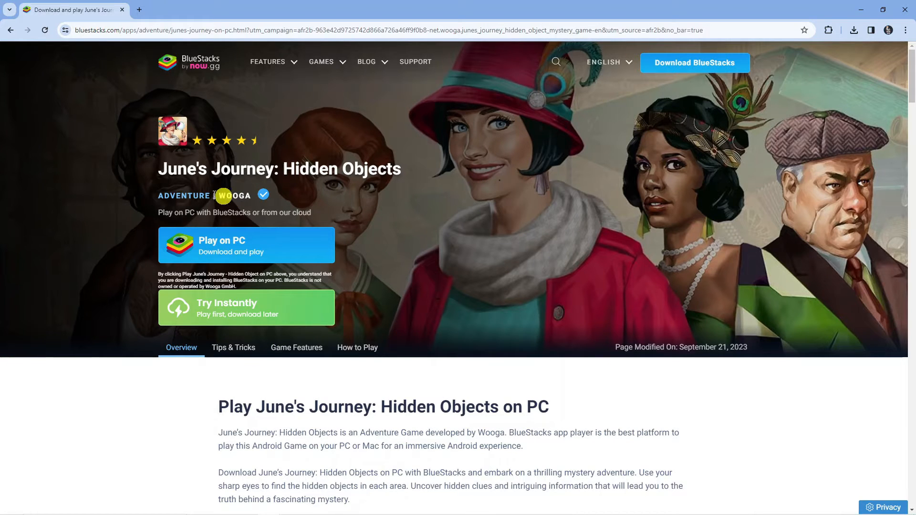
mouse_move(330, 182)
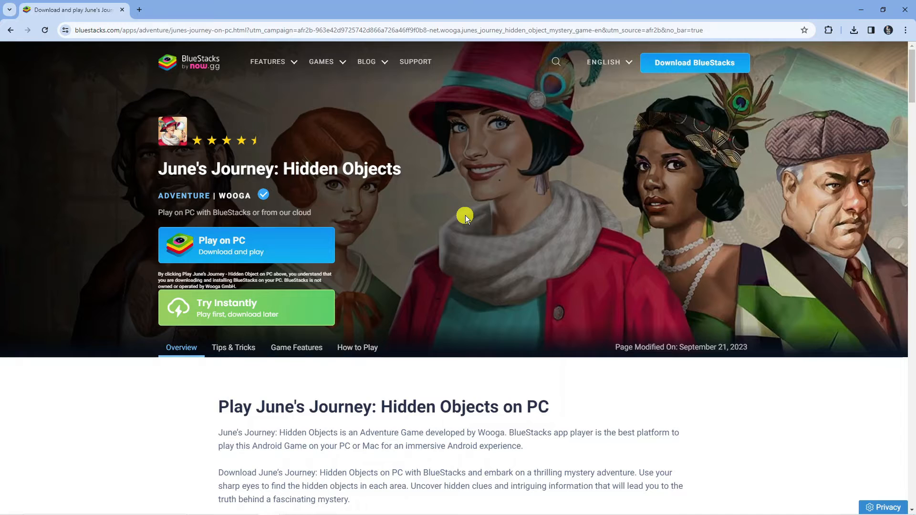
mouse_move(461, 217)
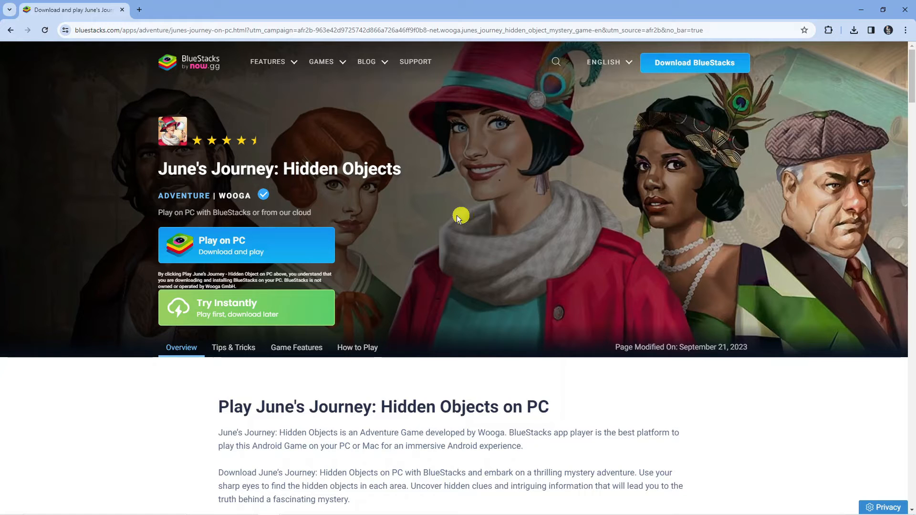
mouse_move(424, 259)
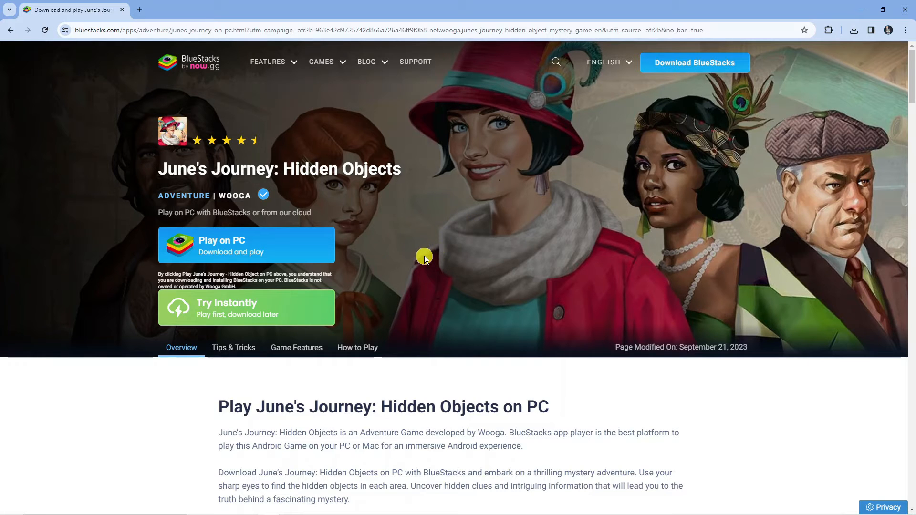
mouse_move(292, 247)
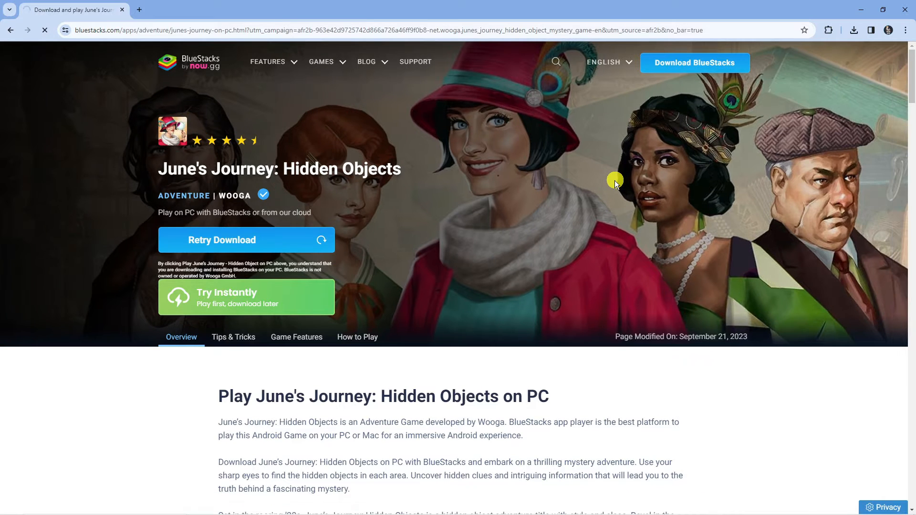
- Run the downloaded BlueStacks installer from Chrome and launch the already-installed BlueStacks
click(854, 29)
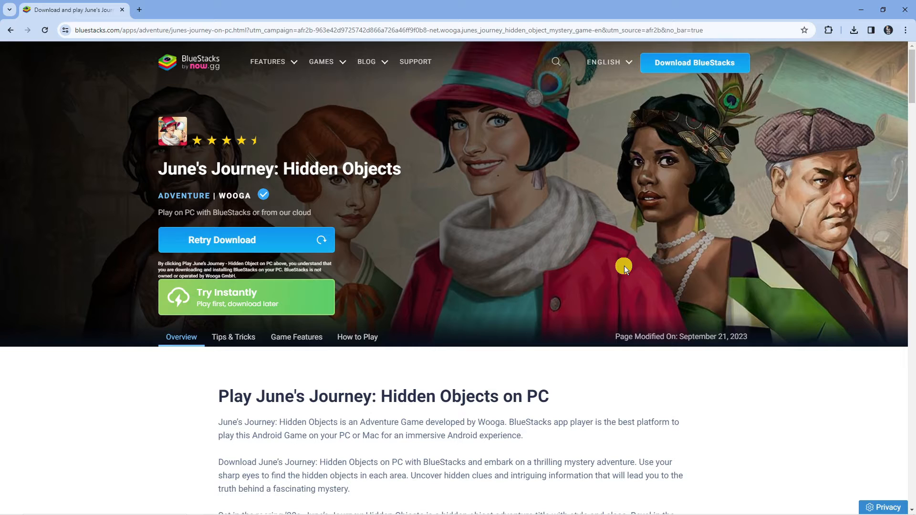
click(246, 239)
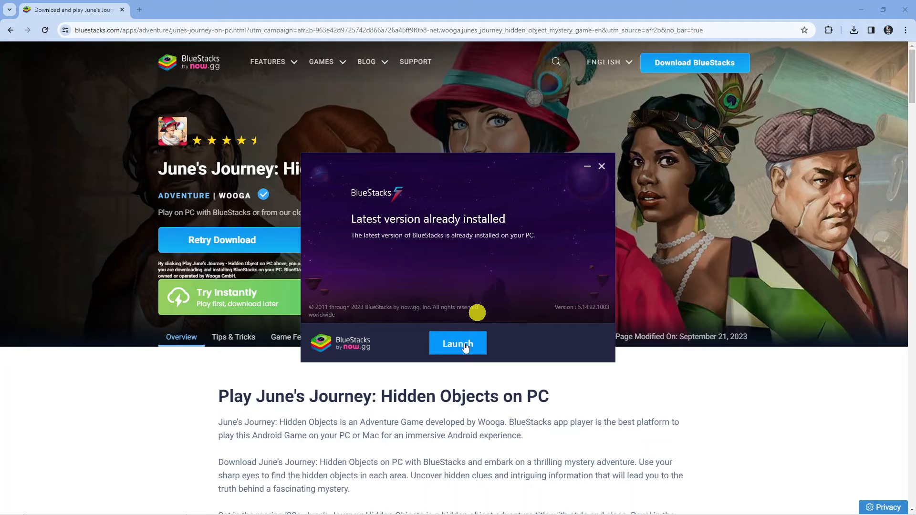
click(458, 344)
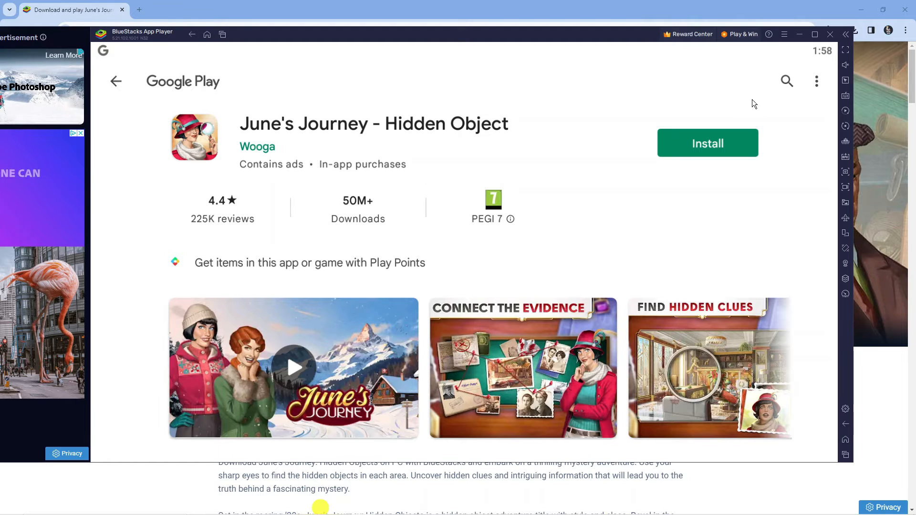
mouse_move(791, 86)
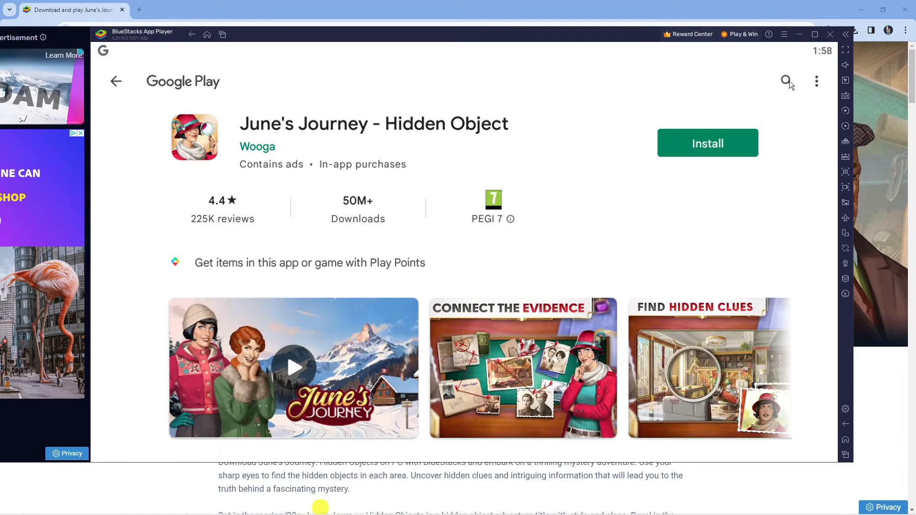
- Rerun the recent 'junes journey' search in the Play Store
click(786, 81)
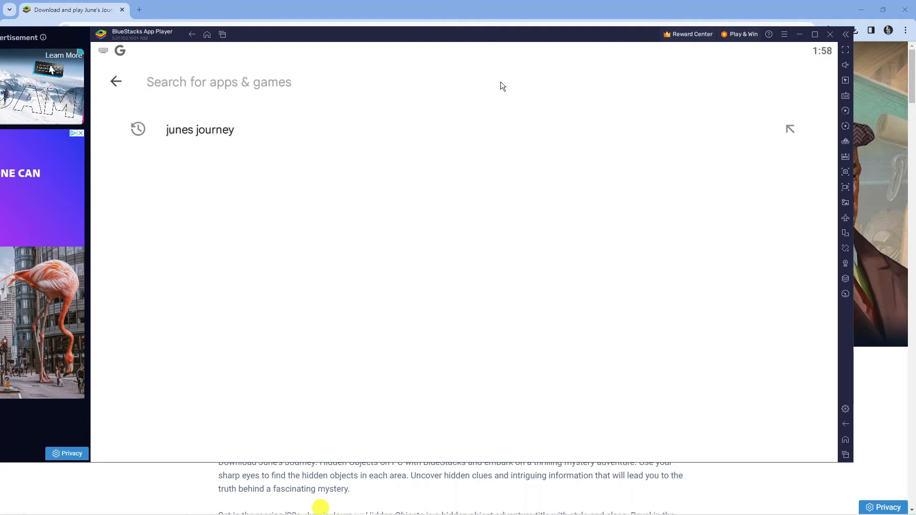
click(200, 129)
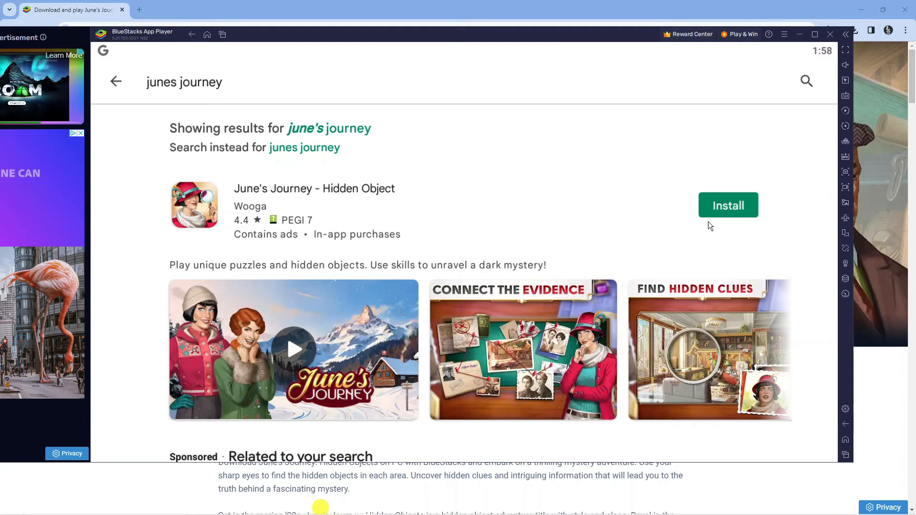
- Install June's Journey - Hidden Object and start playing it
click(728, 205)
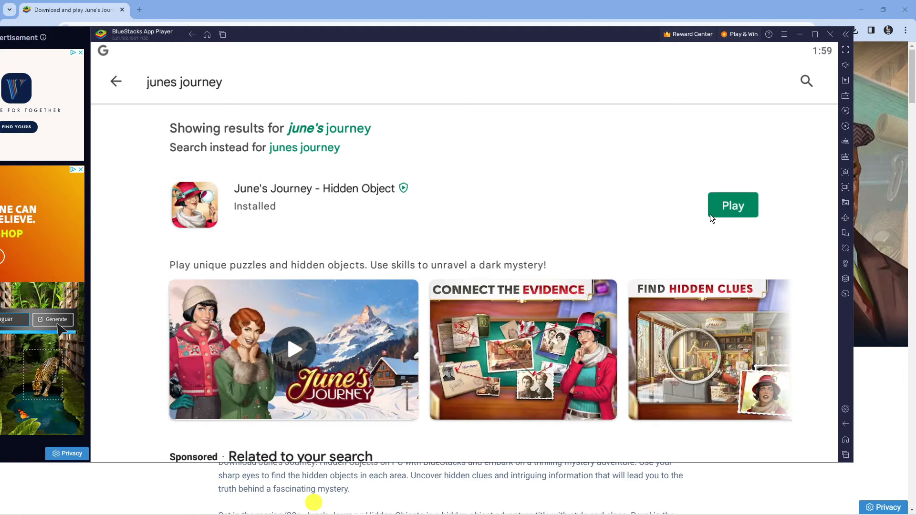
mouse_move(734, 211)
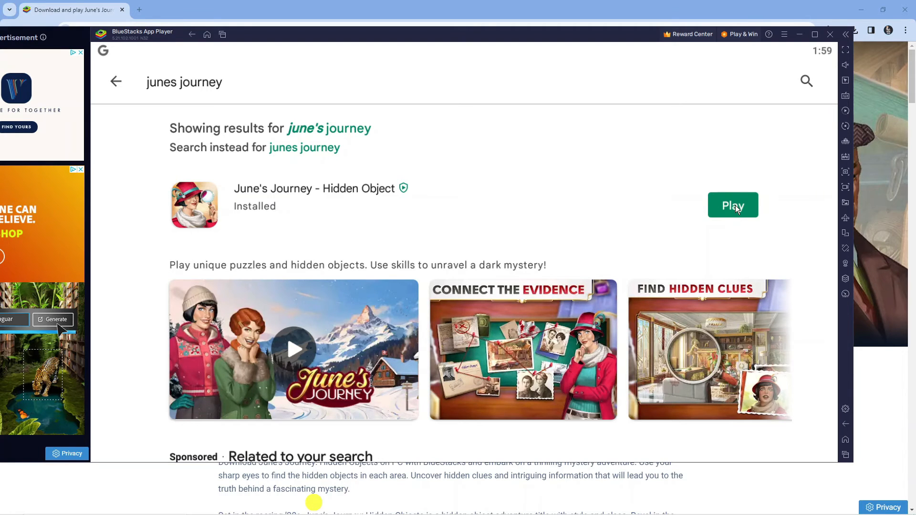
click(733, 205)
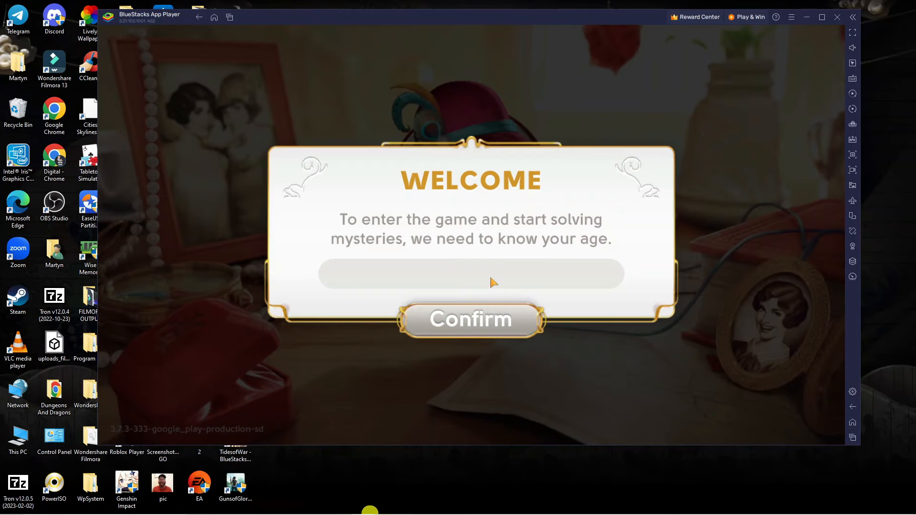
- Confirm age 33, begin a New Game, and accept the updated terms
text(33)
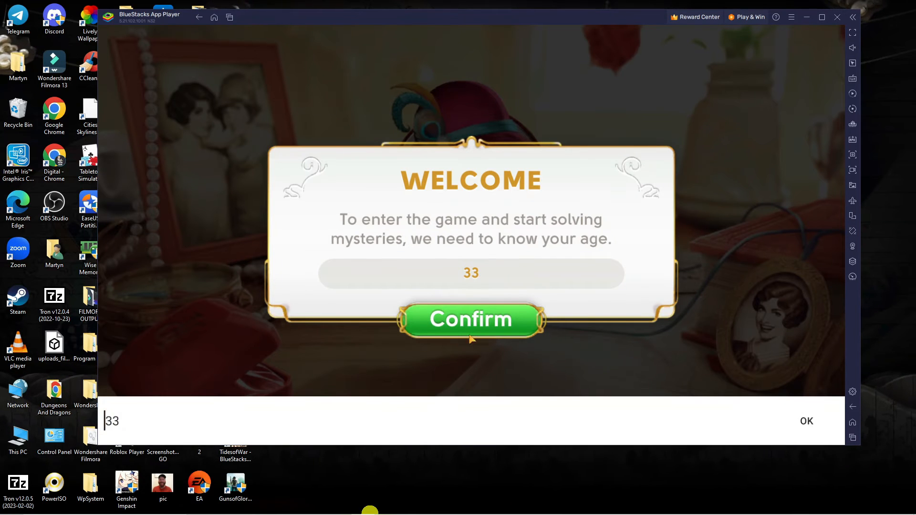
click(471, 319)
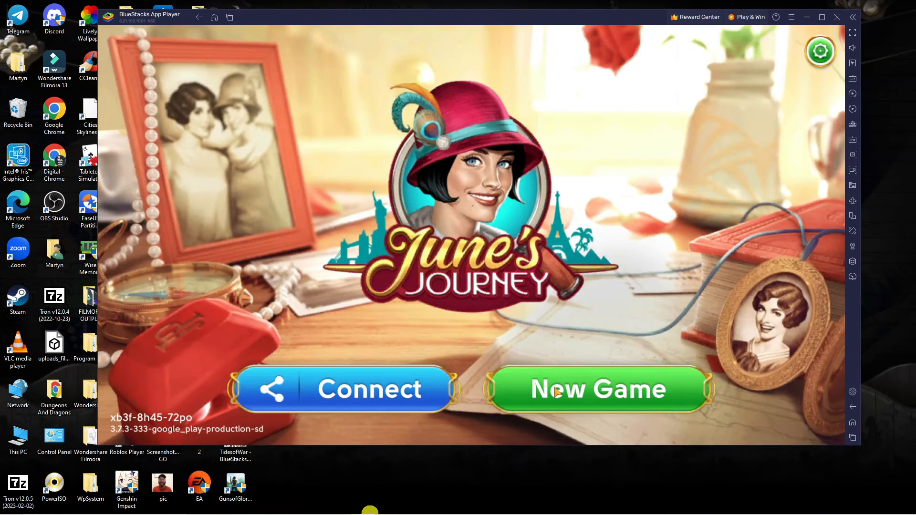
click(597, 389)
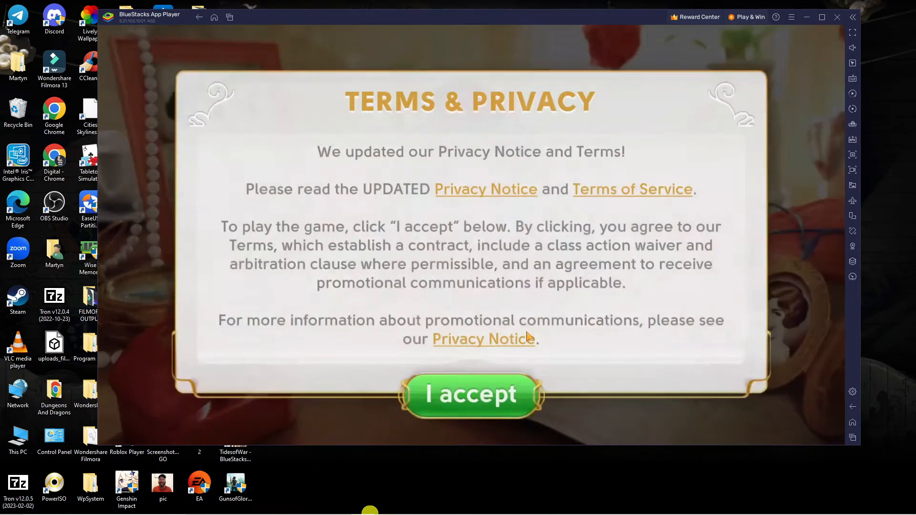
click(471, 395)
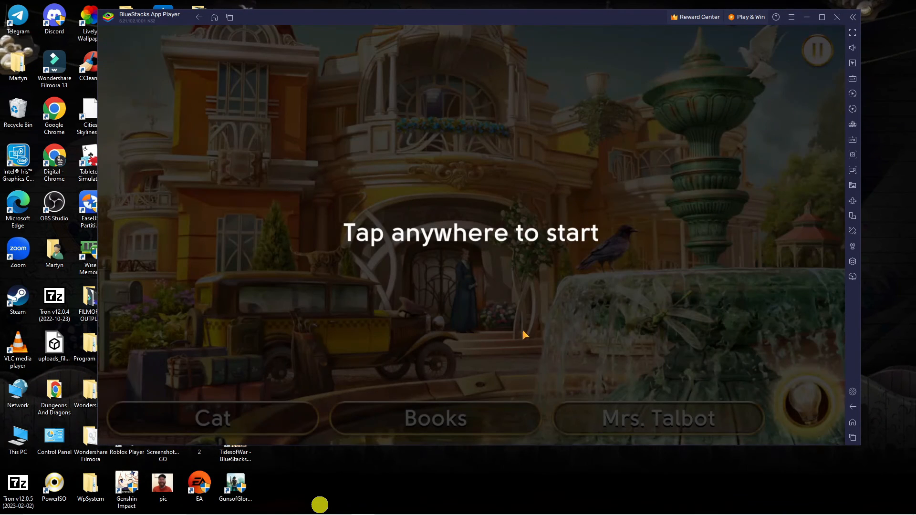
- Tap the 'Tap anywhere to start' screen to begin the first hidden-object scene
click(524, 333)
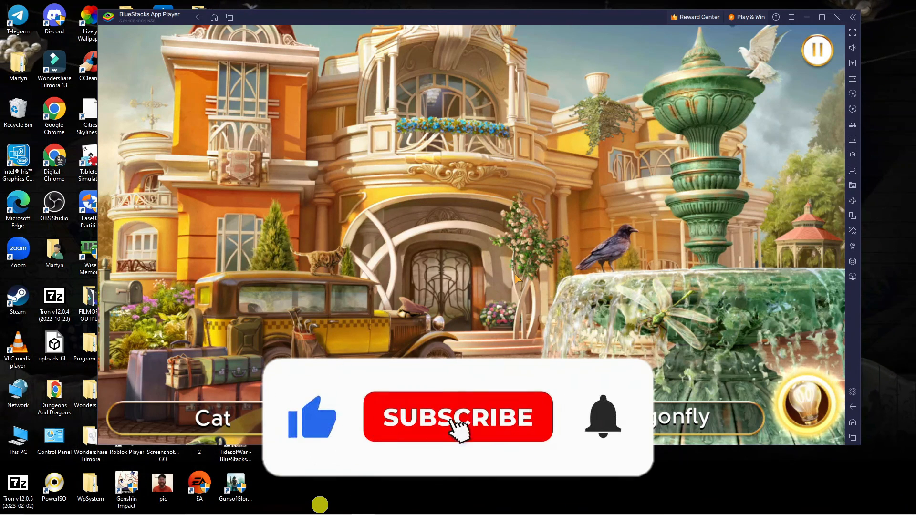
click(457, 417)
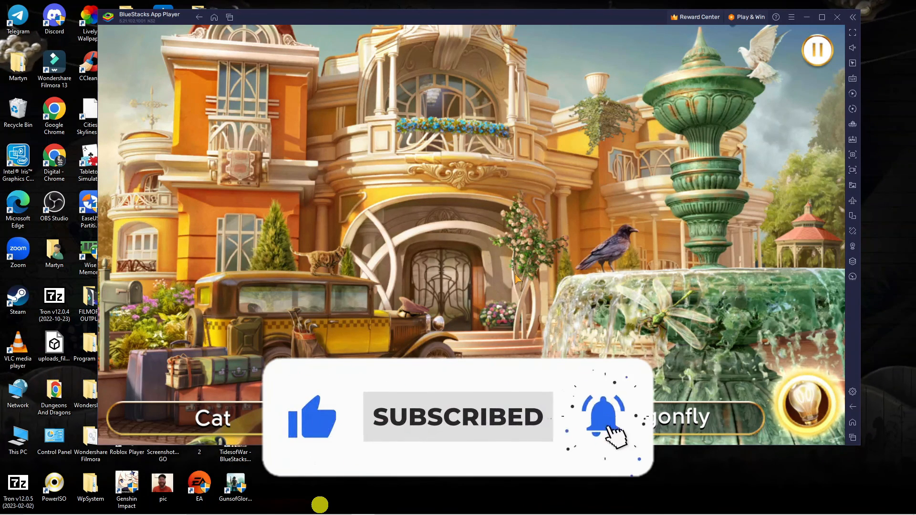